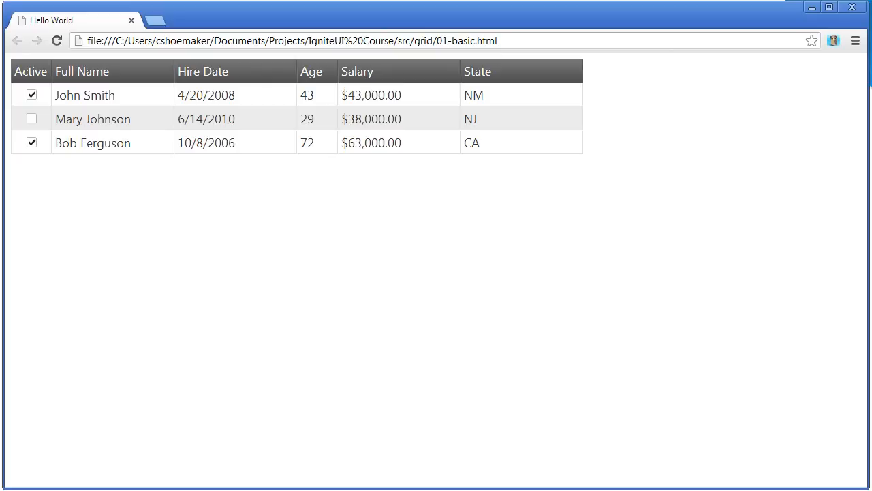
{"action": "mouse_move", "coordinate": [559, 413]}
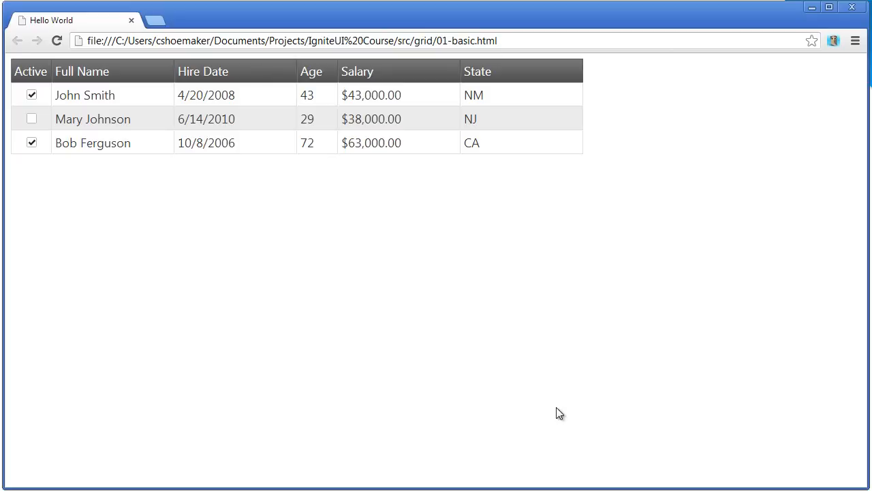
{"action": "mouse_move", "coordinate": [405, 118]}
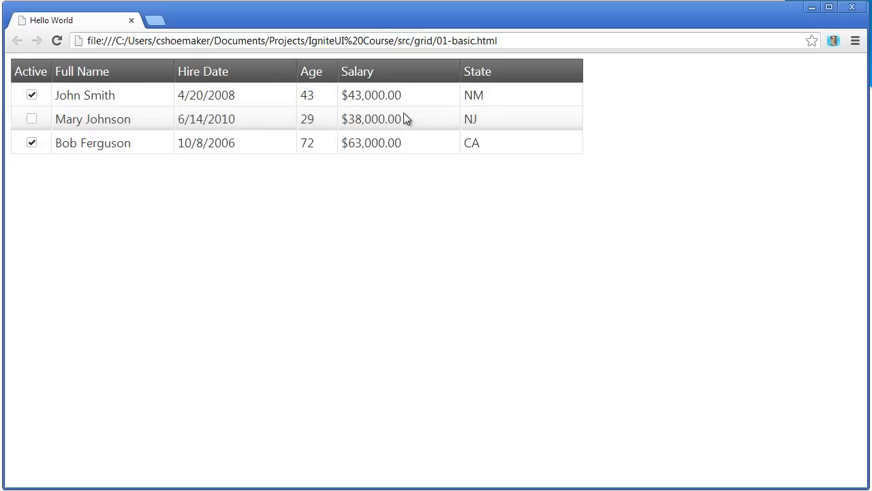
{"action": "mouse_move", "coordinate": [325, 125]}
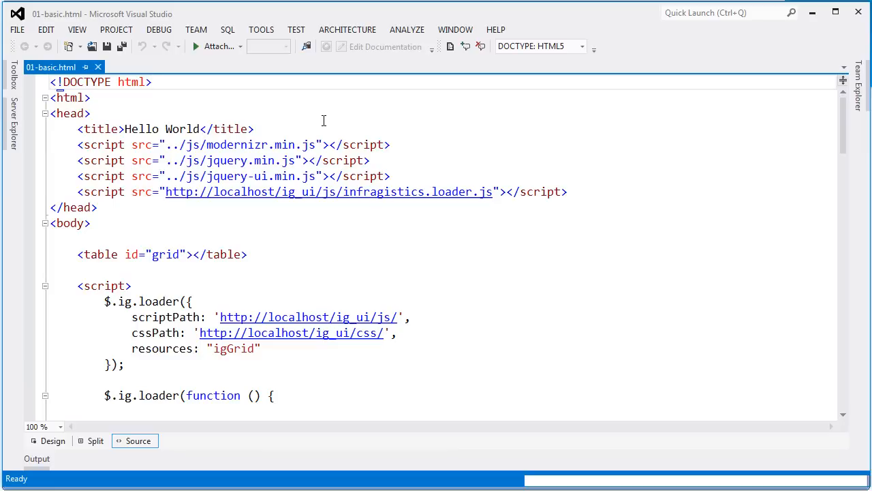
- Highlight the DOCTYPE declaration and the jQuery and jQuery UI script references
{"action": "left_click", "coordinate": [152, 81]}
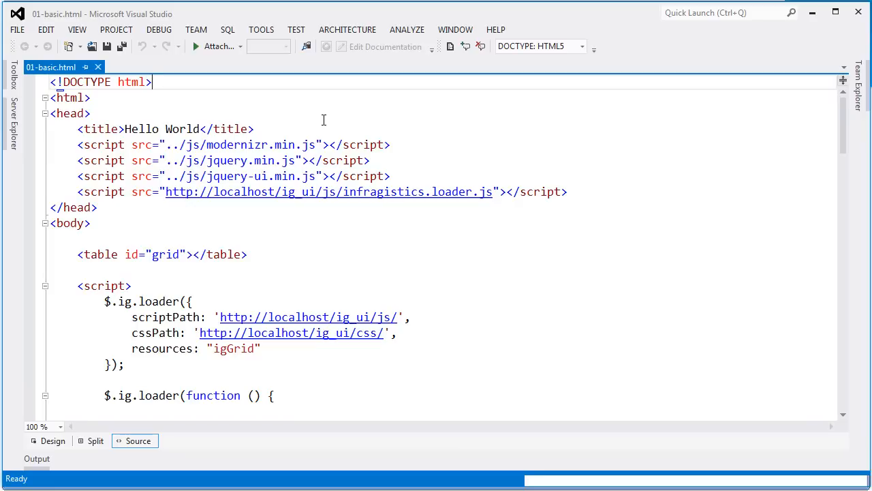
{"action": "double_click", "coordinate": [132, 81]}
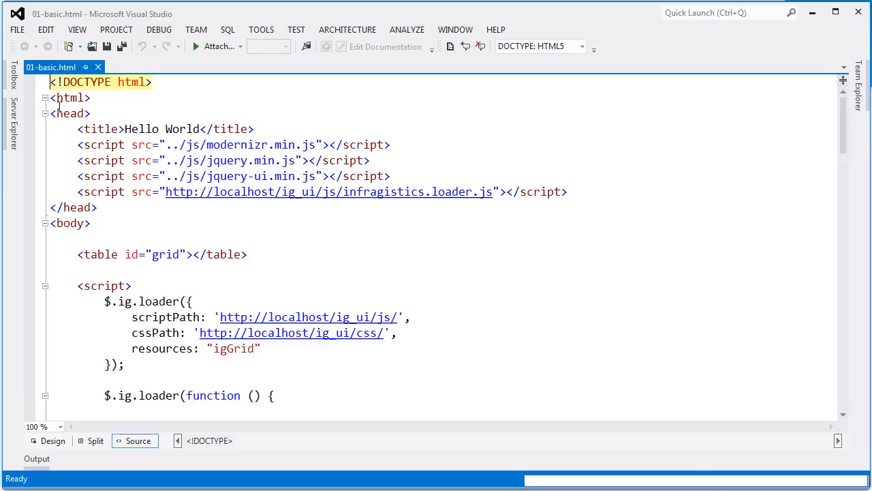
{"action": "left_click", "coordinate": [250, 145]}
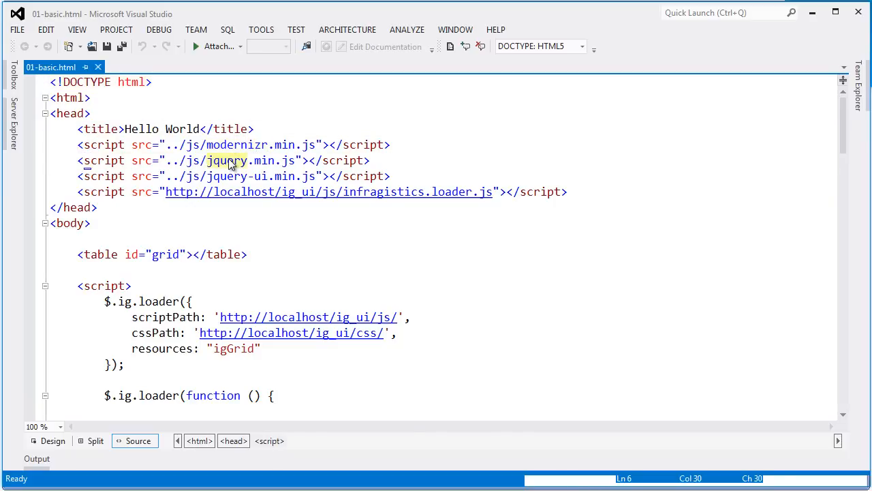
{"action": "left_click", "coordinate": [229, 175]}
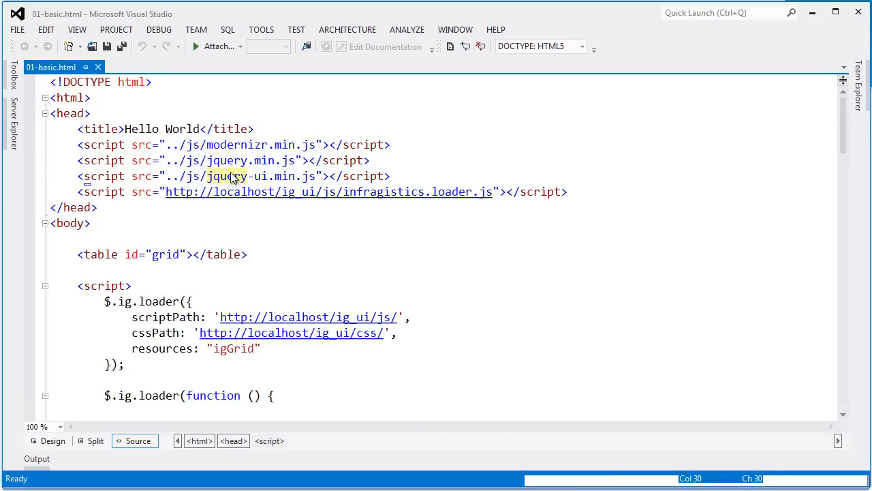
{"action": "mouse_move", "coordinate": [385, 192]}
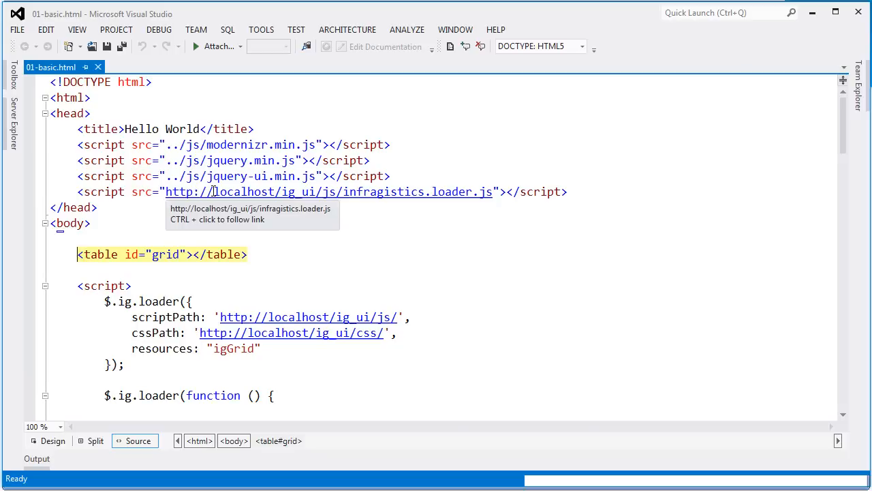
{"action": "mouse_move", "coordinate": [381, 235]}
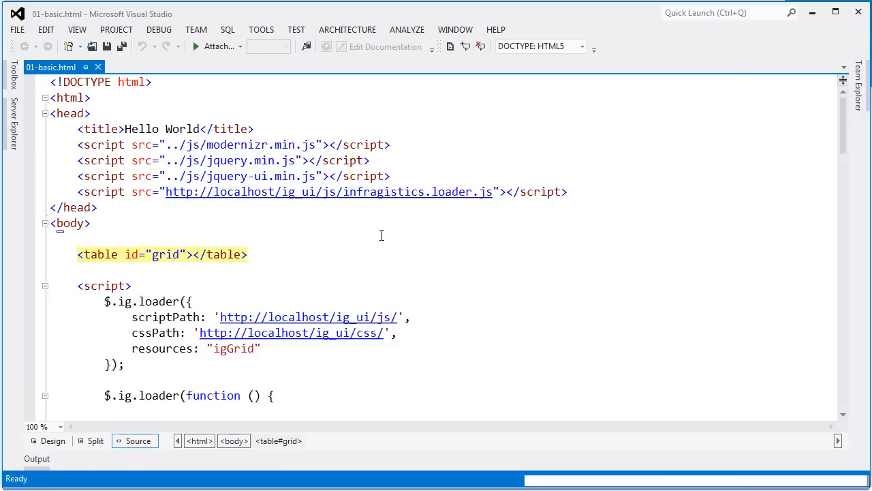
- Point out the grid table placeholder, then select the scriptPath URL in the loader call
{"action": "left_click", "coordinate": [77, 255]}
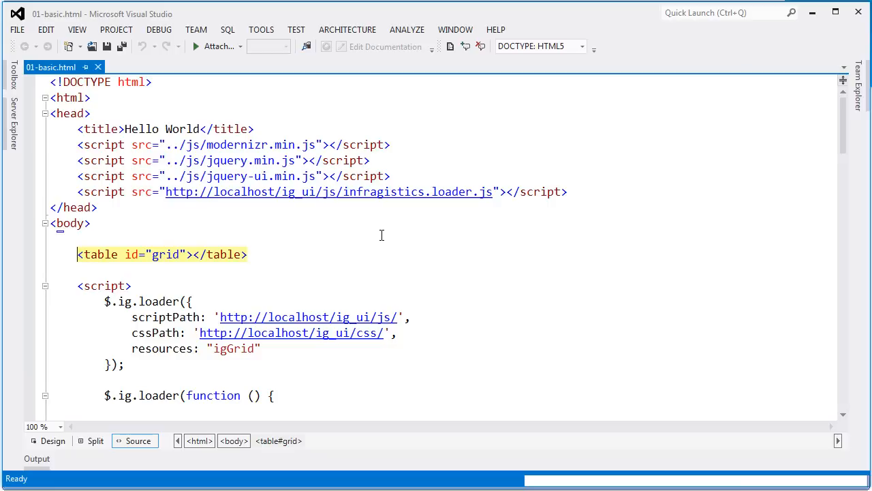
{"action": "scroll", "scroll_direction": "down", "scroll_amount": 3}
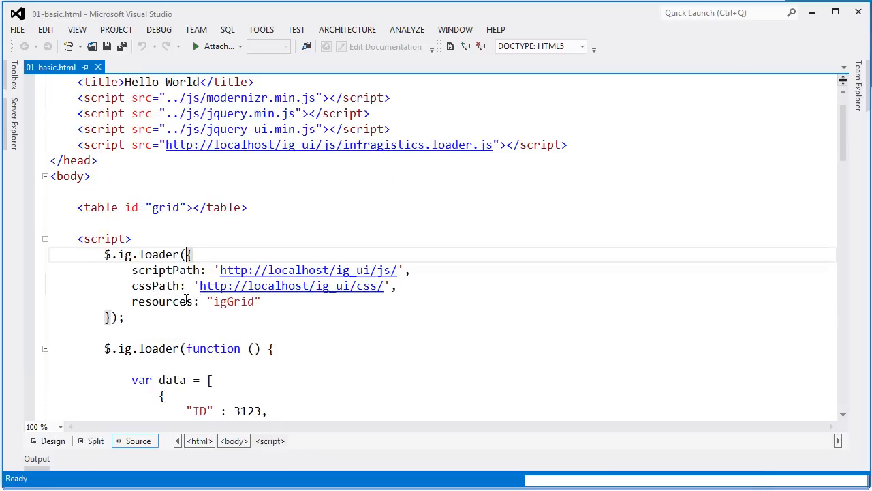
{"action": "scroll", "scroll_direction": "down", "scroll_amount": 3}
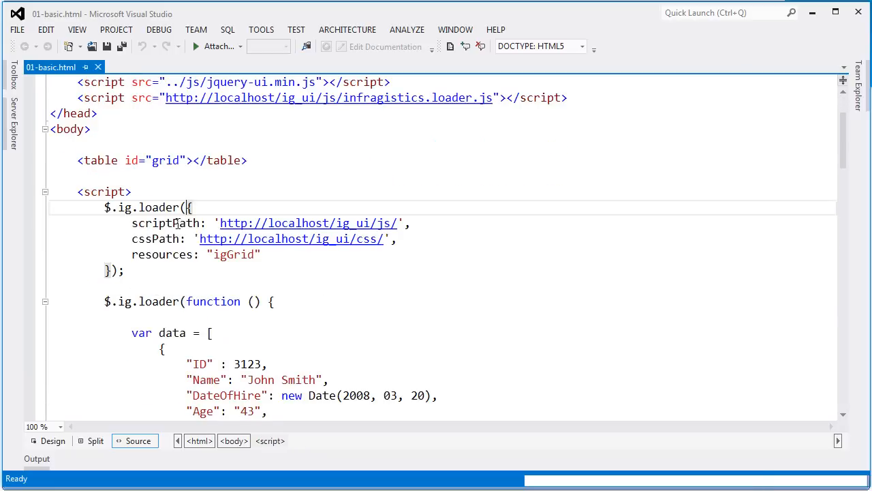
{"action": "double_click", "coordinate": [166, 223]}
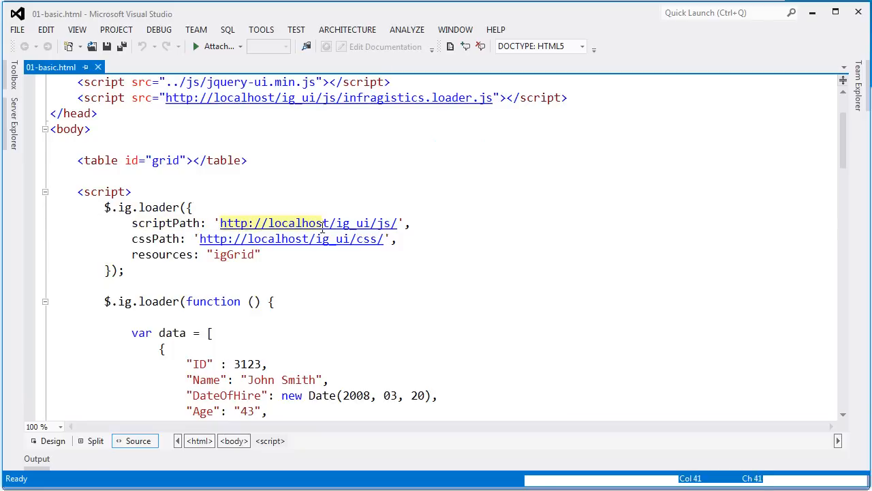
{"action": "mouse_move", "coordinate": [399, 228]}
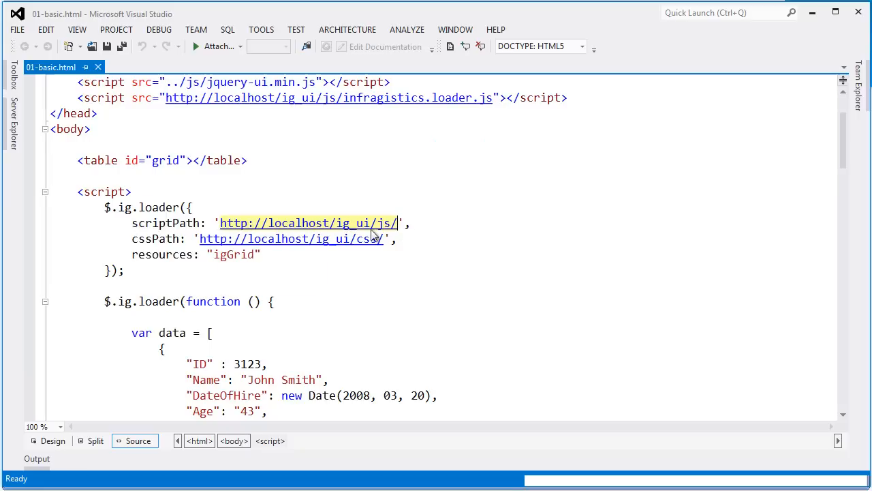
{"action": "mouse_move", "coordinate": [382, 234]}
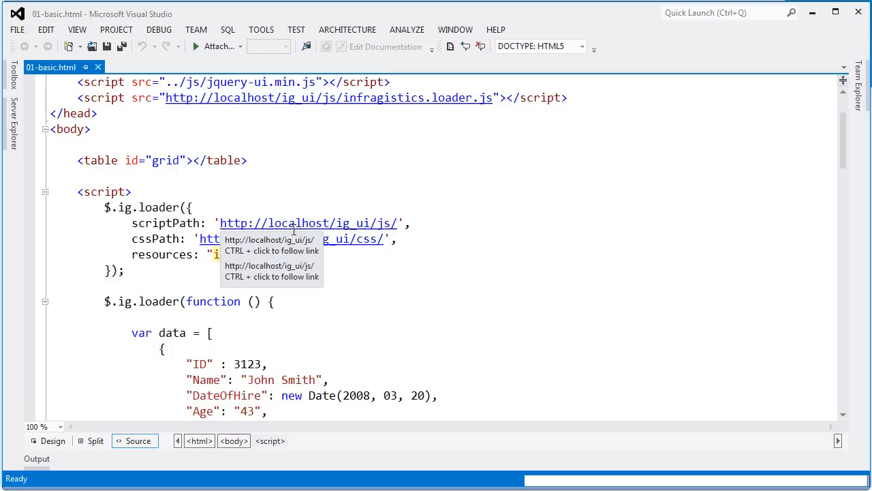
{"action": "mouse_move", "coordinate": [447, 251]}
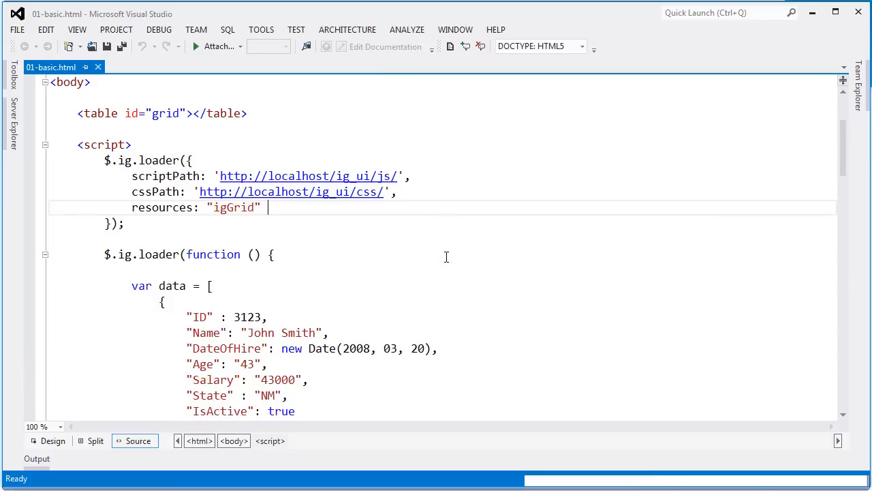
- Highlight the loader callback function and the DateOfHire field in the employee data array
{"action": "scroll", "scroll_direction": "down", "scroll_amount": 3}
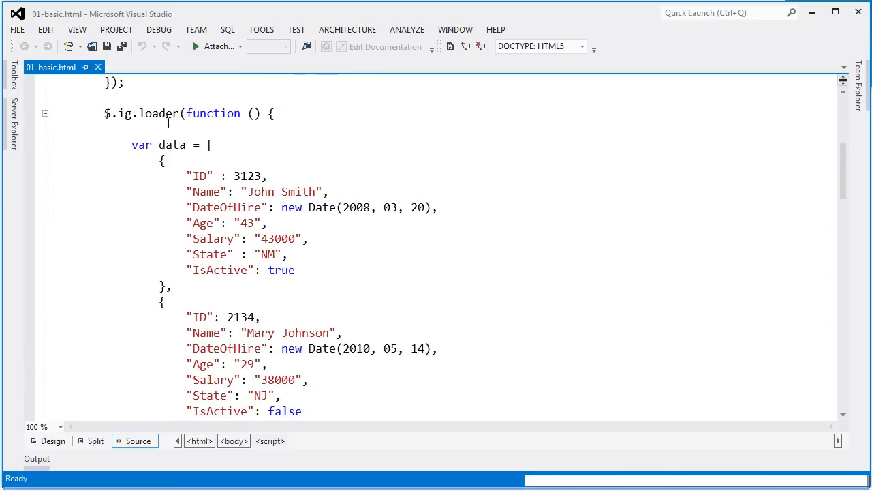
{"action": "double_click", "coordinate": [213, 113]}
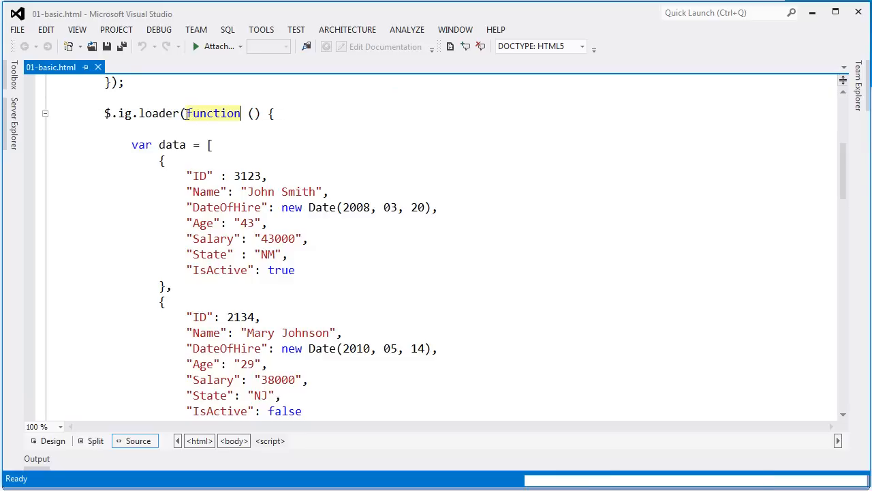
{"action": "scroll", "scroll_direction": "down", "scroll_amount": 3}
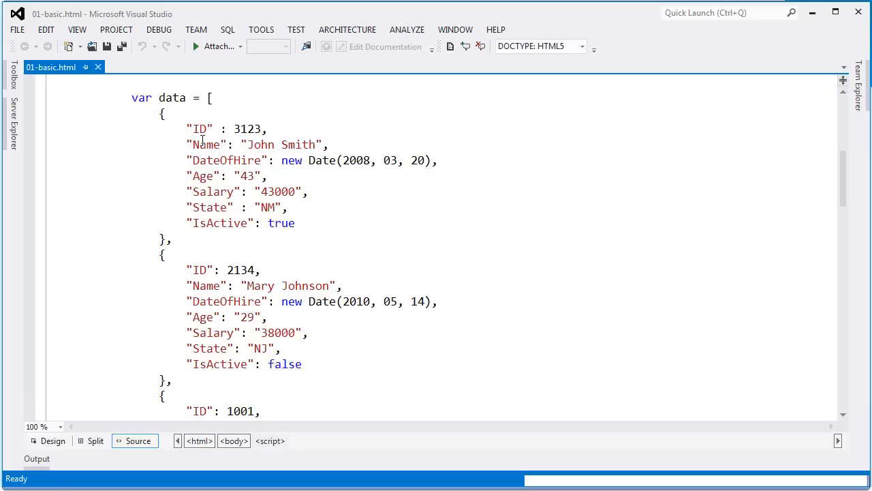
{"action": "double_click", "coordinate": [171, 98]}
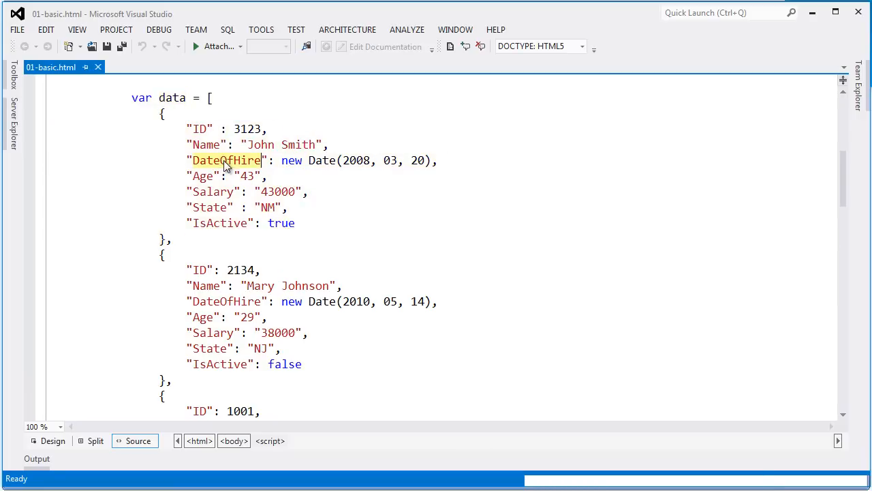
{"action": "mouse_move", "coordinate": [248, 230]}
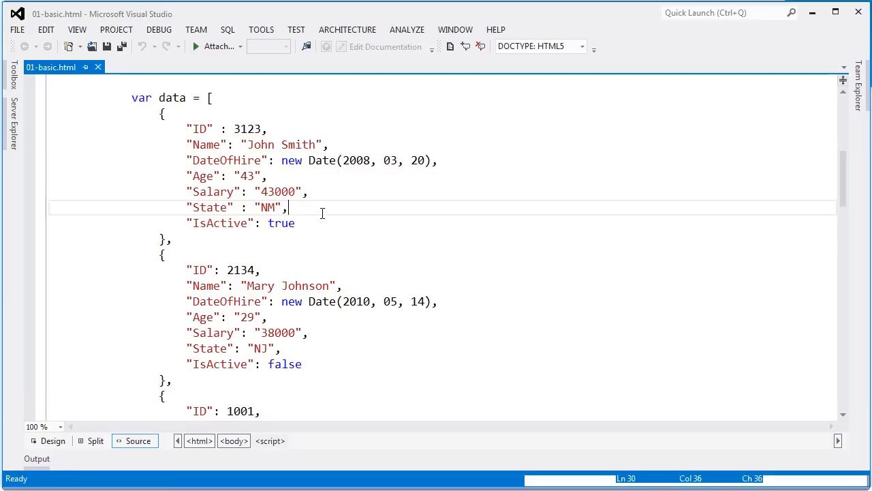
{"action": "scroll", "scroll_direction": "down", "scroll_amount": 3}
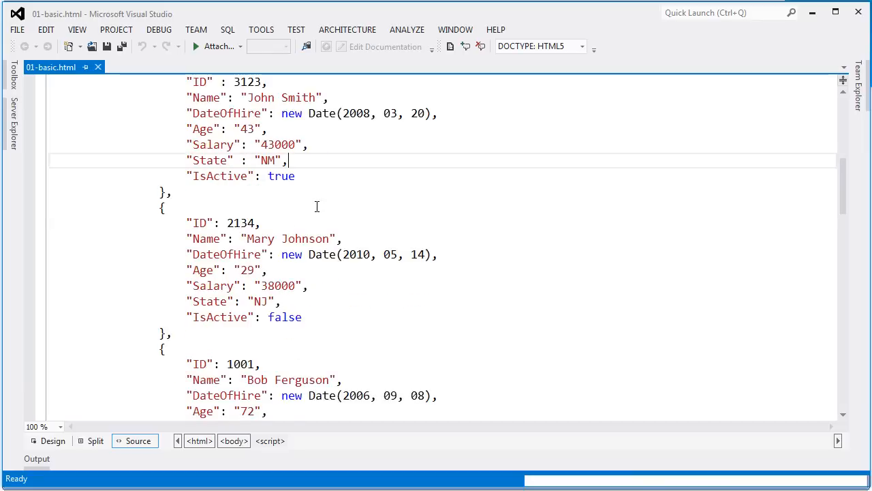
- Open the help.infragistics.com ui.iggrid API reference from the comment's help link
{"action": "scroll", "scroll_direction": "down", "scroll_amount": 3}
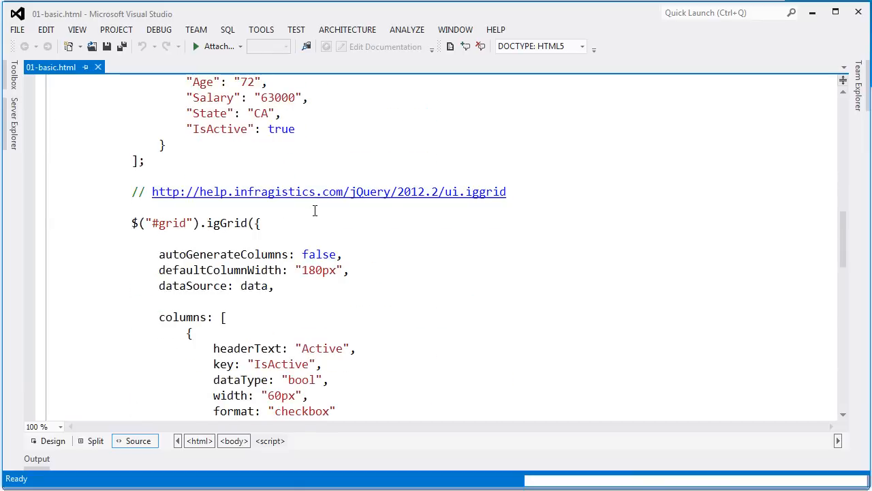
{"action": "mouse_move", "coordinate": [507, 195]}
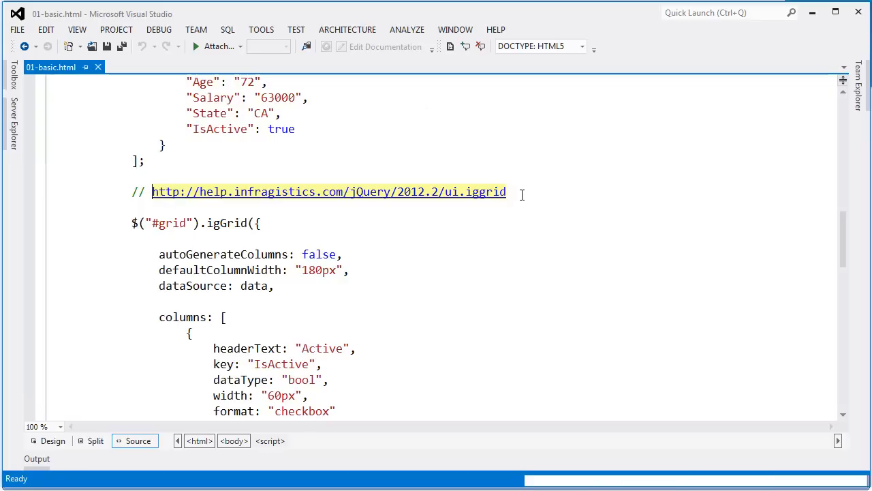
{"action": "left_click", "coordinate": [523, 191]}
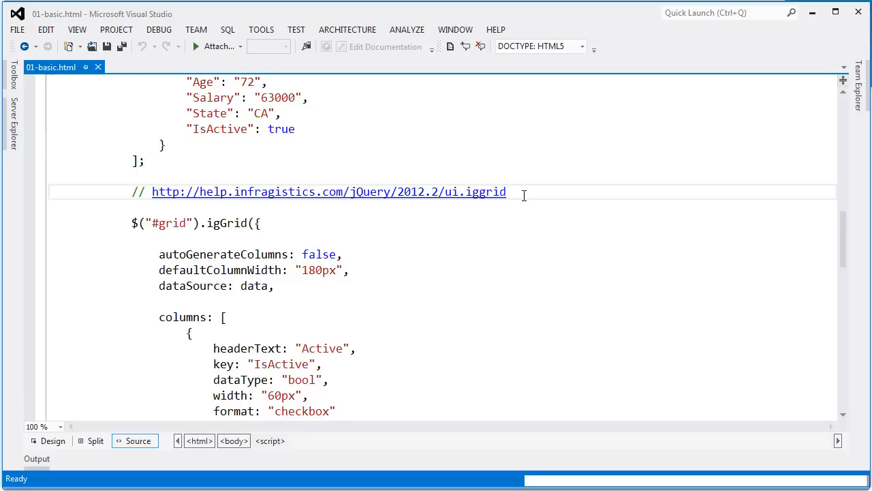
{"action": "left_click", "coordinate": [329, 191]}
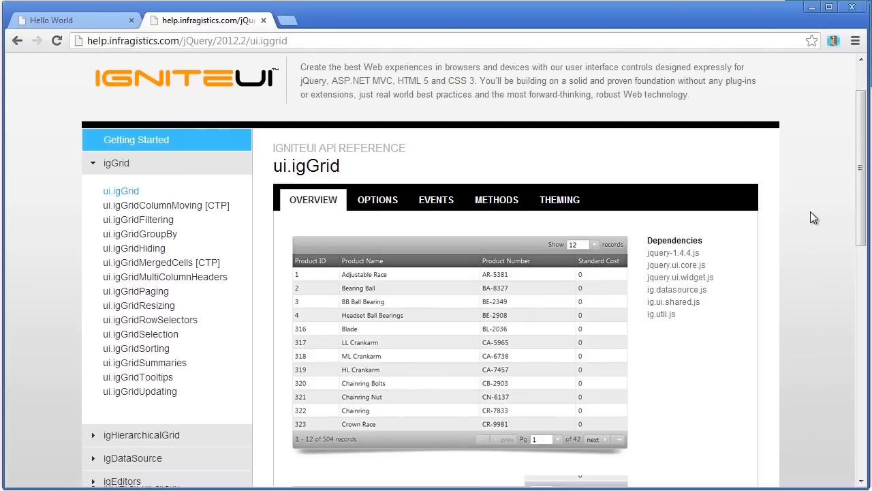
{"action": "mouse_move", "coordinate": [734, 235]}
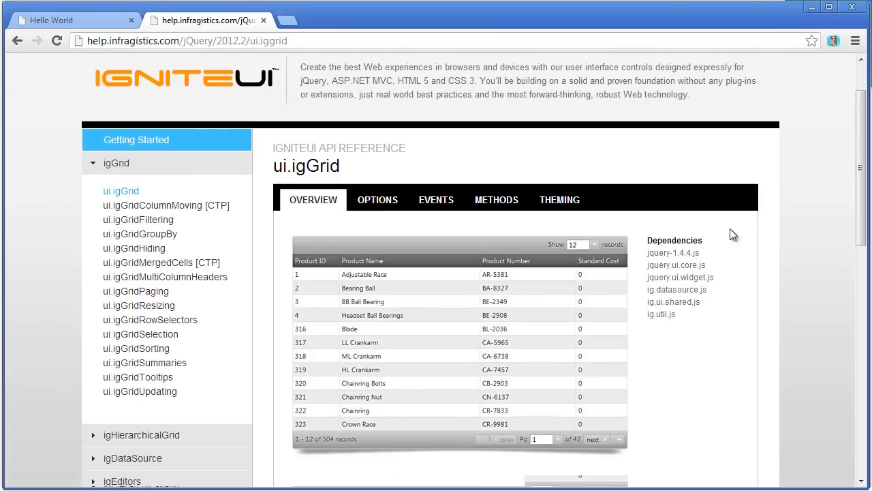
{"action": "mouse_move", "coordinate": [682, 314]}
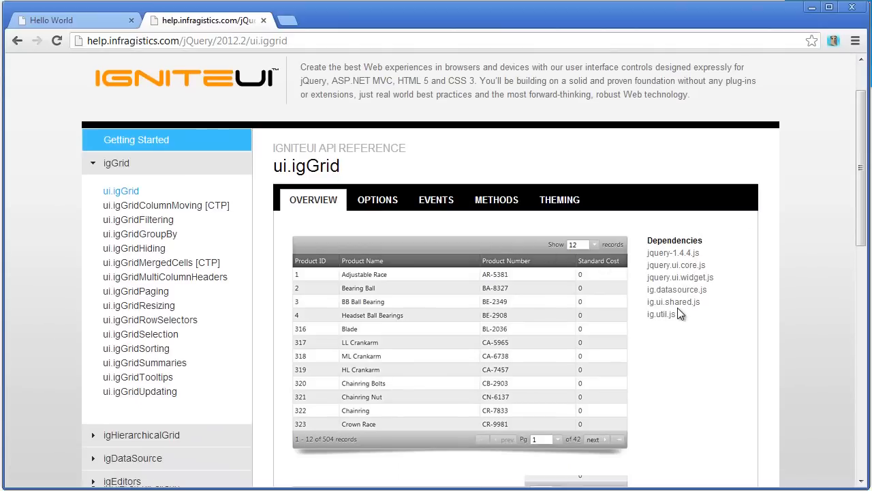
{"action": "mouse_move", "coordinate": [615, 306]}
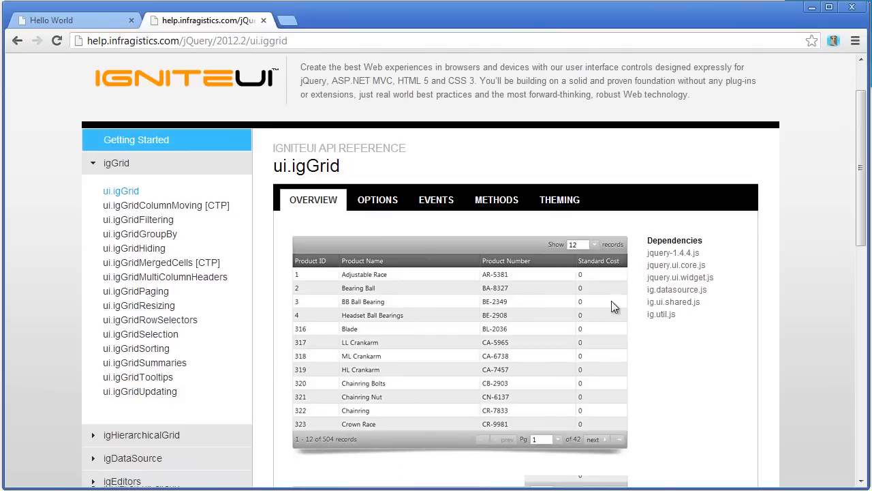
- Browse the Events and Methods references, then return to Options to see accessibilityRendering
{"action": "scroll", "scroll_direction": "down", "scroll_amount": 3}
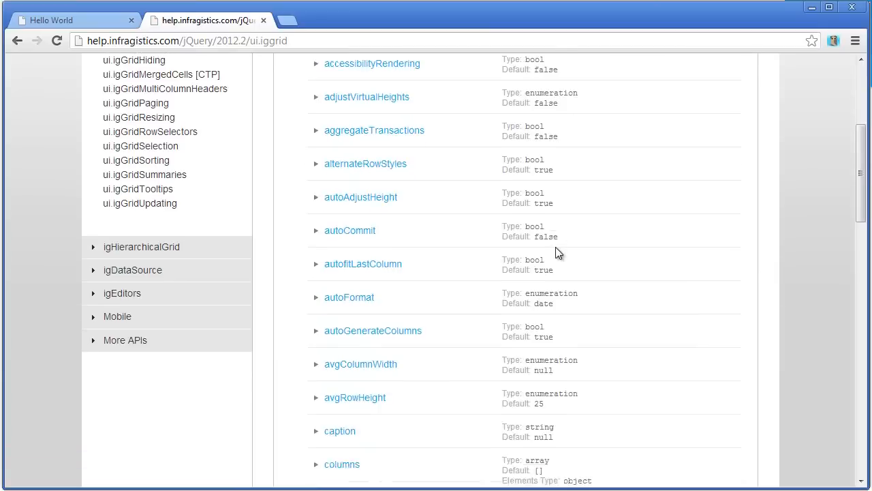
{"action": "scroll", "scroll_direction": "up", "scroll_amount": 3}
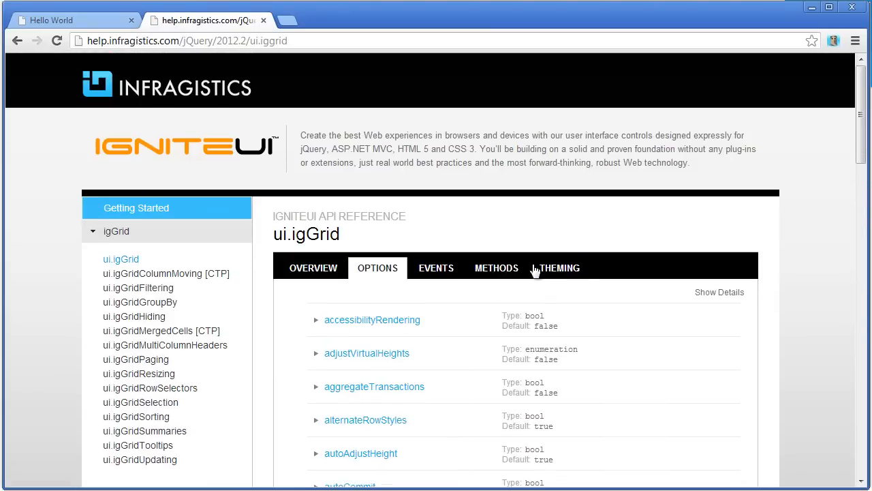
{"action": "left_click", "coordinate": [437, 267]}
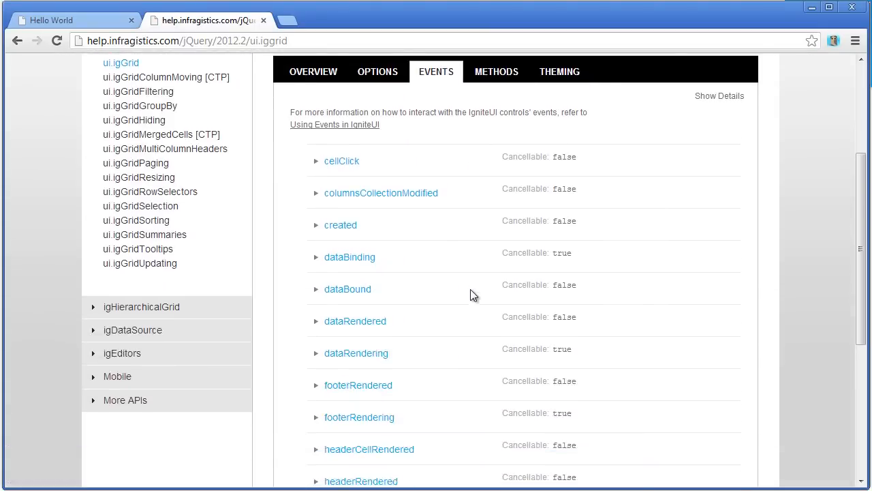
{"action": "left_click", "coordinate": [496, 71]}
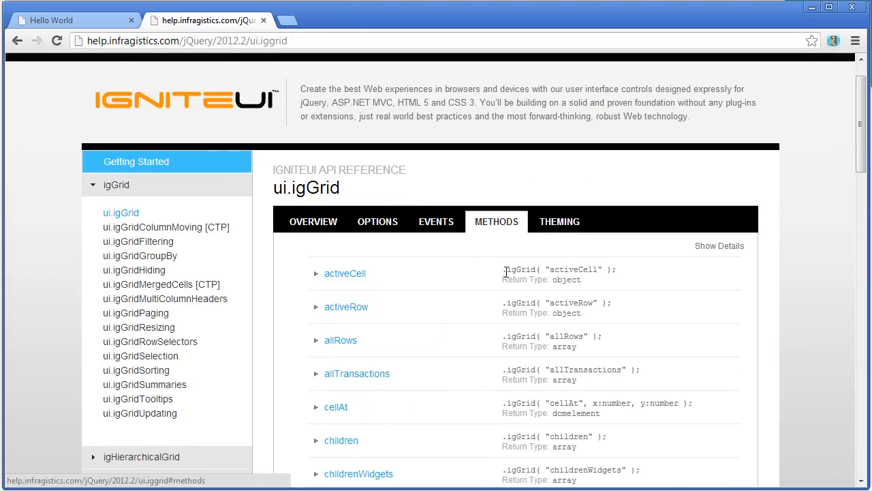
{"action": "scroll", "scroll_direction": "up", "scroll_amount": 3}
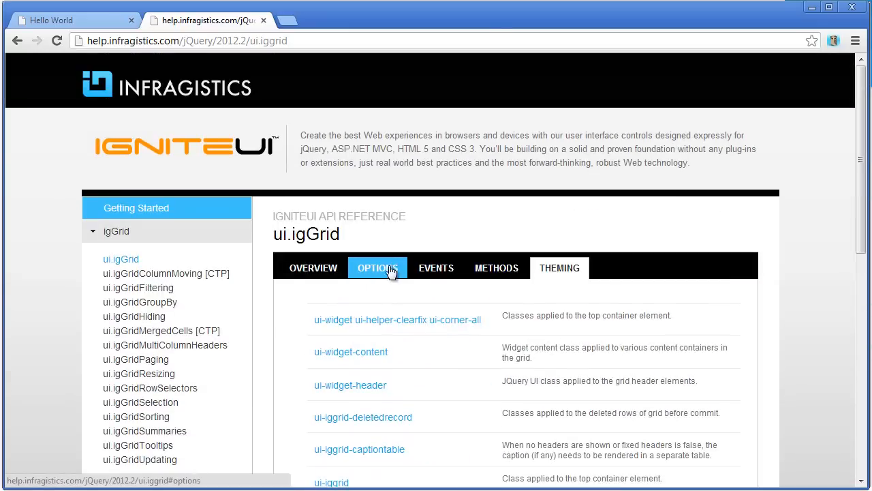
{"action": "left_click", "coordinate": [377, 267]}
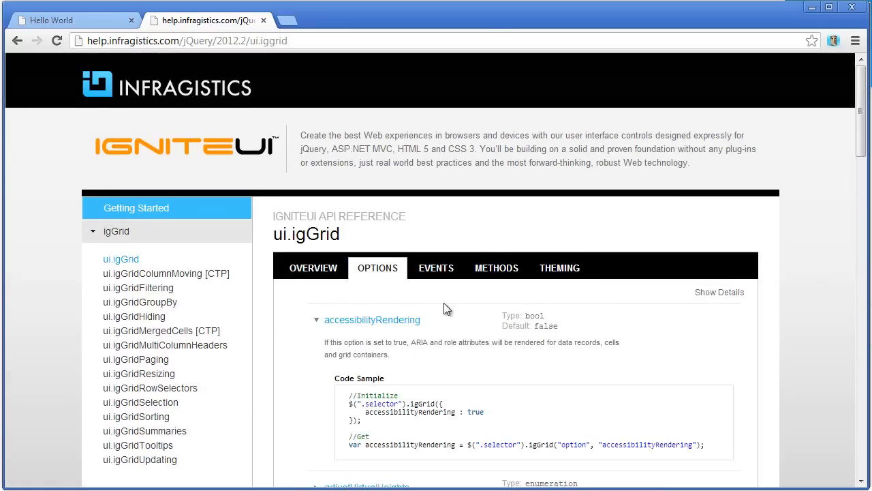
{"action": "scroll", "scroll_direction": "down", "scroll_amount": 3}
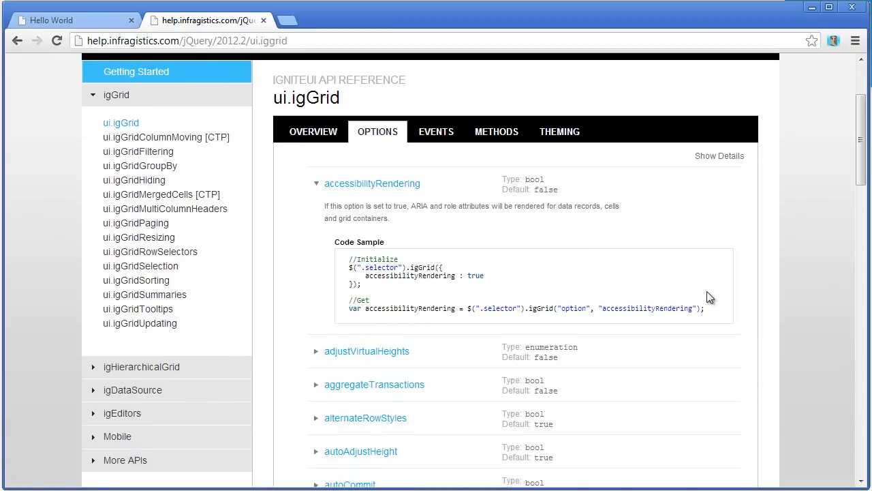
{"action": "mouse_move", "coordinate": [711, 308]}
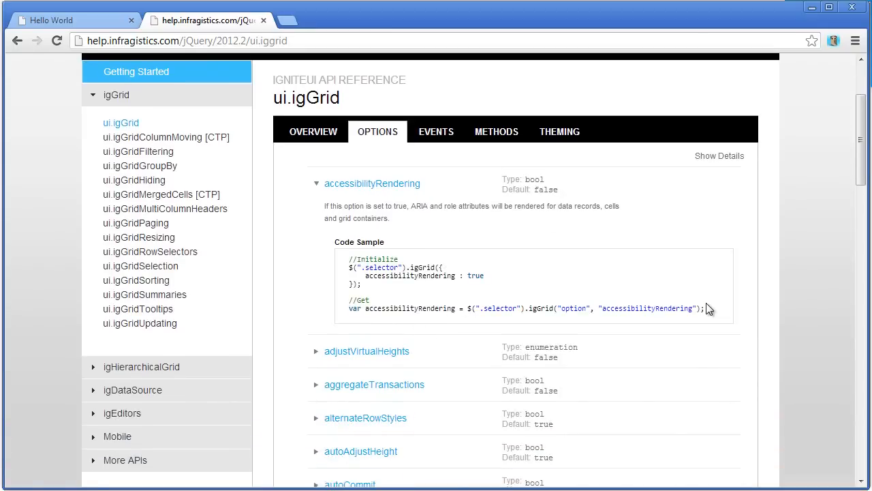
{"action": "mouse_move", "coordinate": [453, 273]}
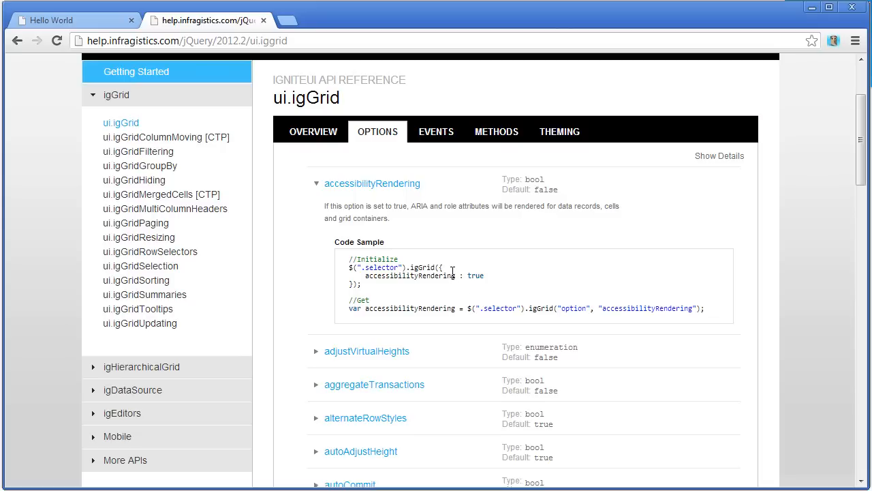
{"action": "mouse_move", "coordinate": [494, 319]}
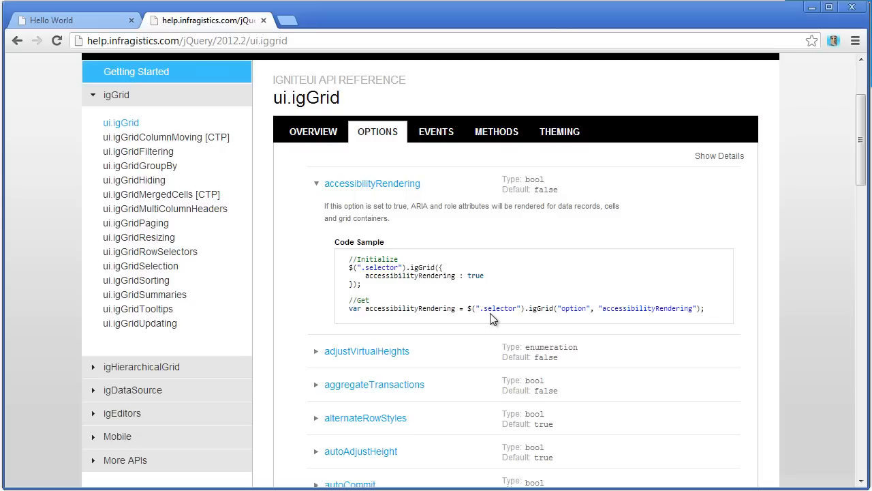
{"action": "mouse_move", "coordinate": [527, 186]}
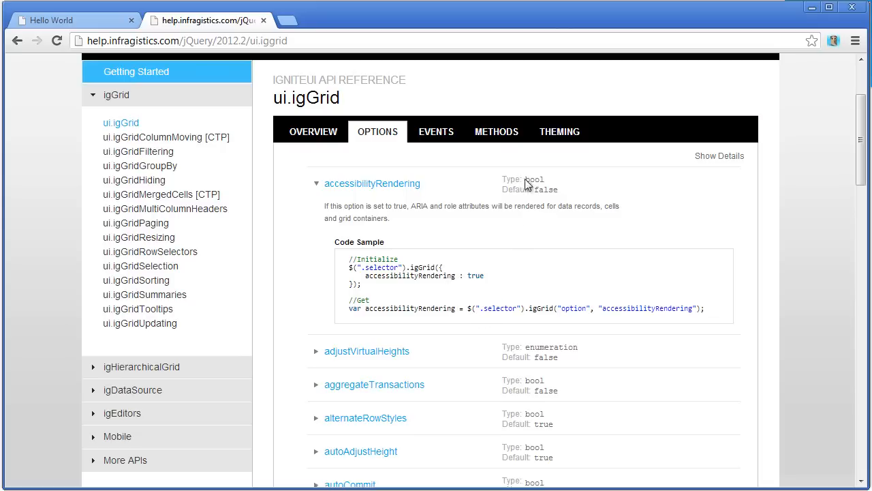
{"action": "mouse_move", "coordinate": [462, 162]}
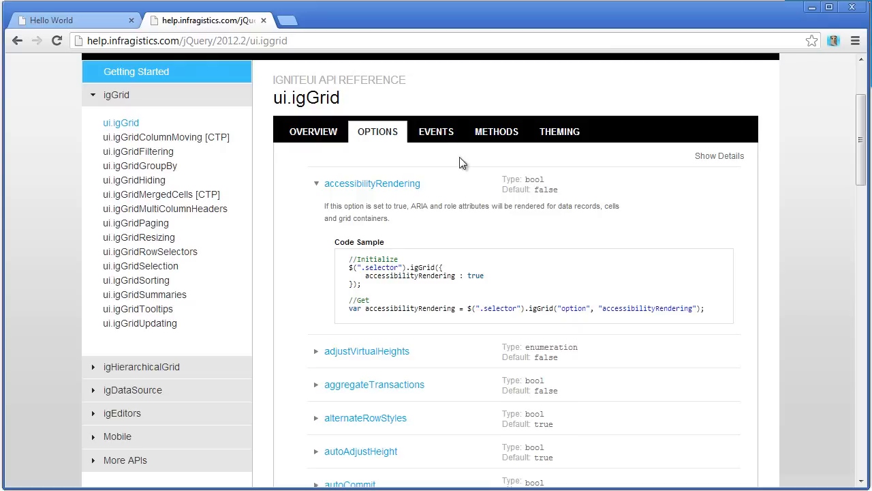
- Switch to the Events reference and scroll to the cellClick code sample
{"action": "left_click", "coordinate": [436, 131]}
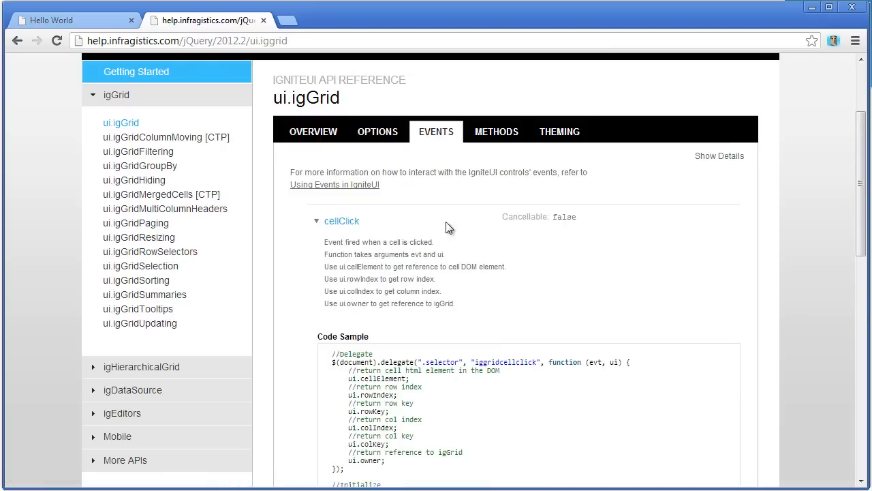
{"action": "scroll", "scroll_direction": "down", "scroll_amount": 3}
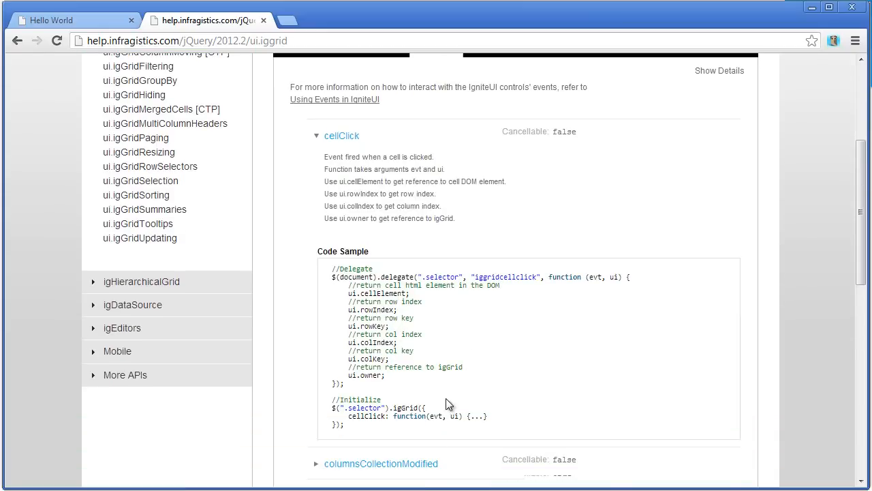
{"action": "mouse_move", "coordinate": [448, 360]}
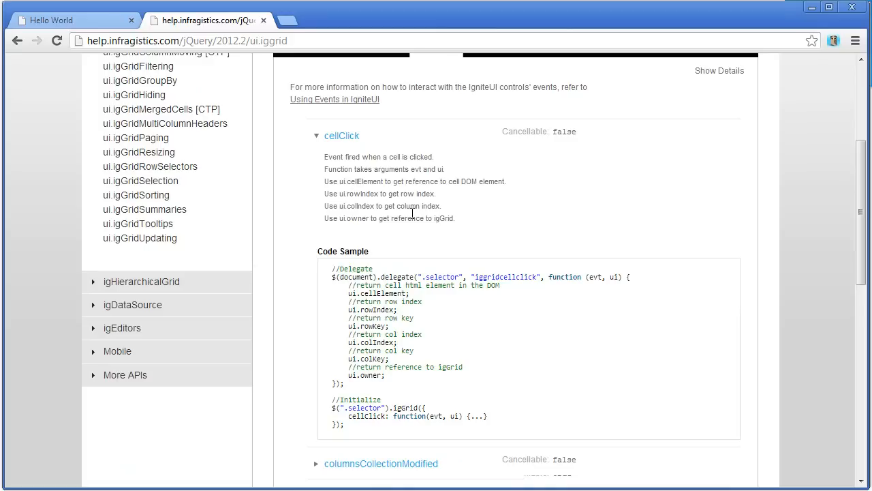
{"action": "mouse_move", "coordinate": [534, 163]}
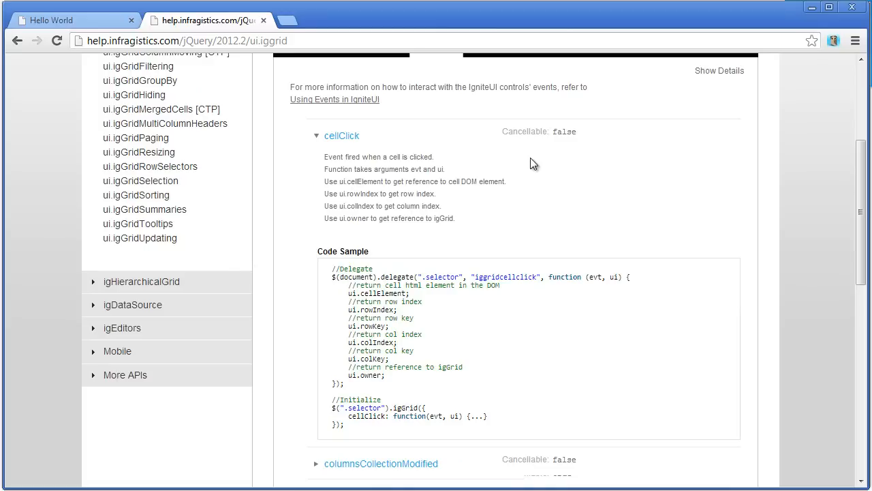
- Switch to the Methods reference showing the activeCell entry
{"action": "left_click", "coordinate": [496, 149]}
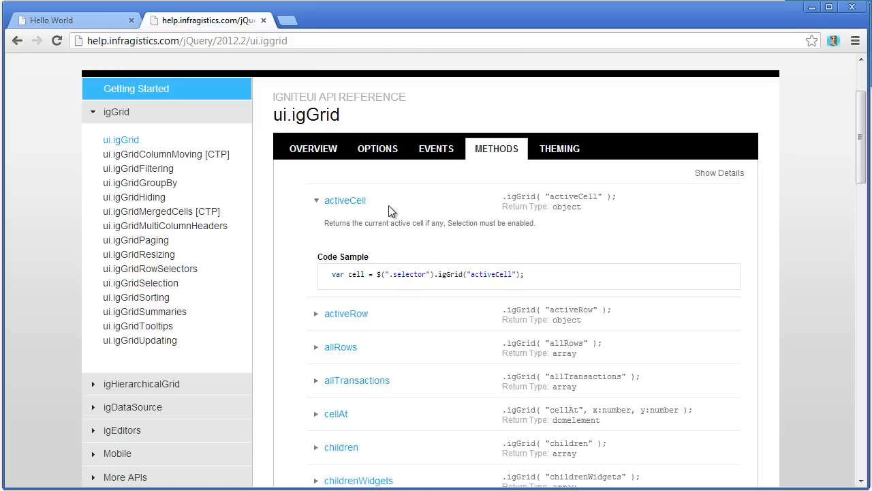
{"action": "mouse_move", "coordinate": [419, 243]}
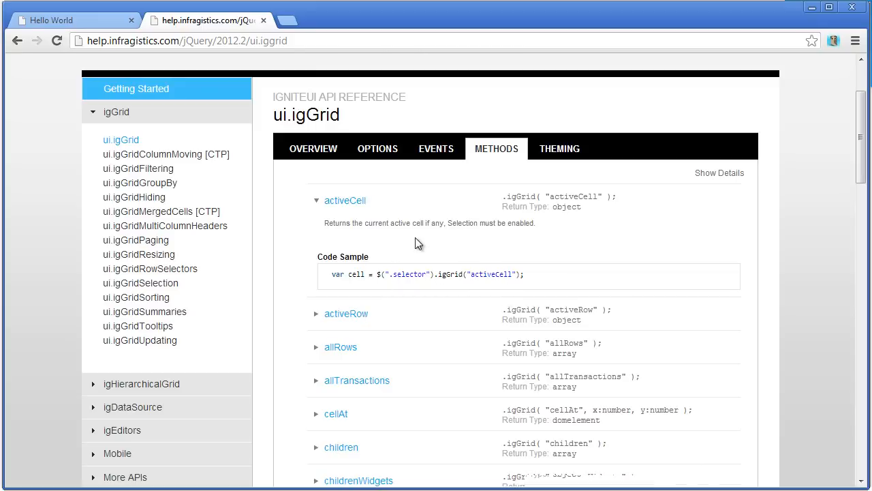
{"action": "mouse_move", "coordinate": [588, 258]}
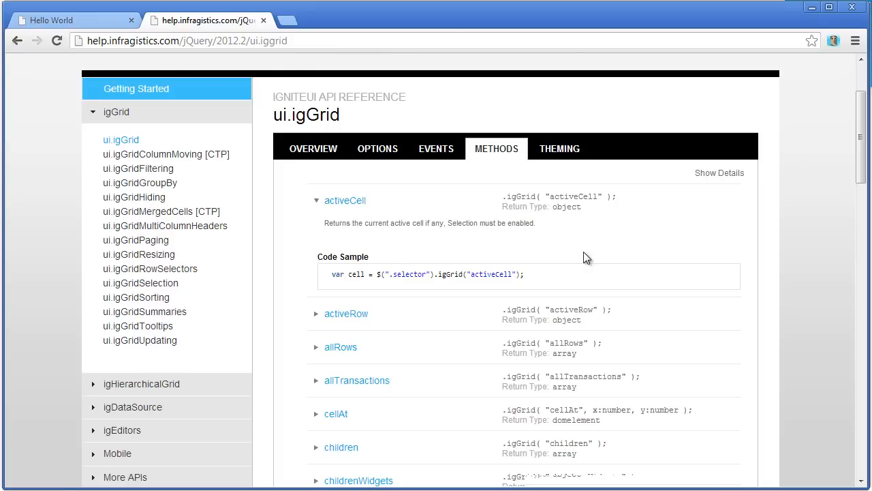
- Switch to the Theming reference listing the grid's CSS classes
{"action": "left_click", "coordinate": [559, 149]}
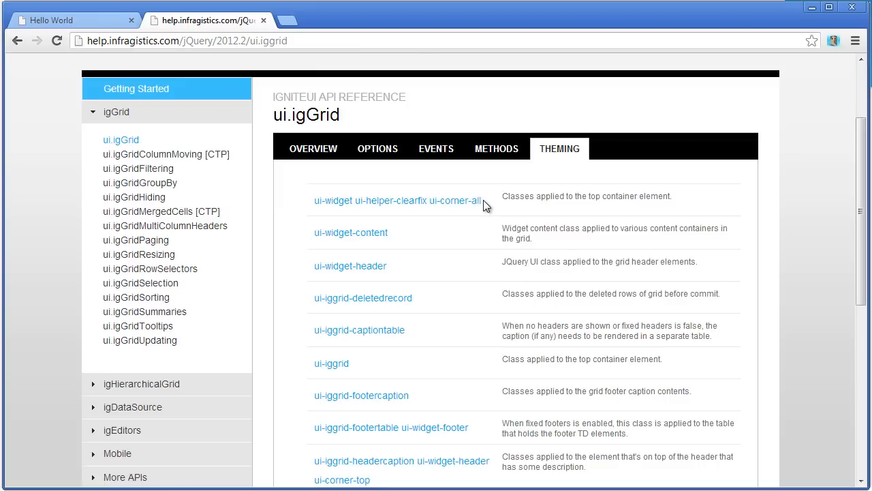
{"action": "mouse_move", "coordinate": [533, 197]}
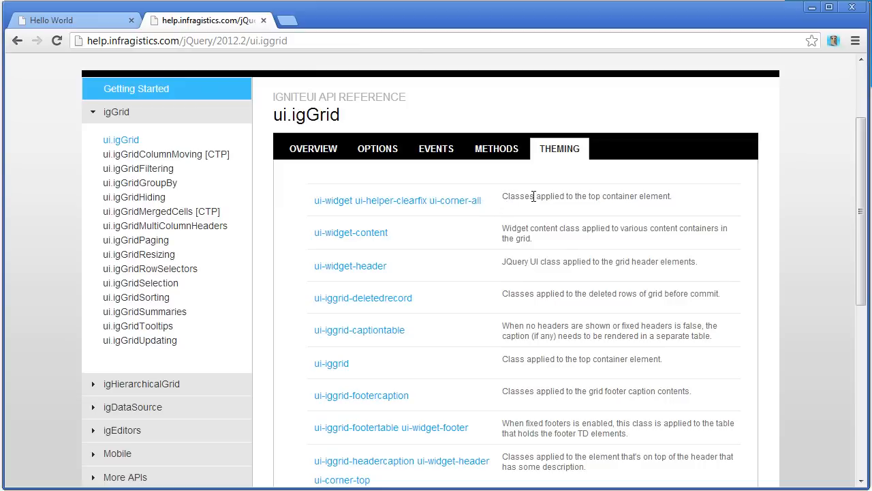
{"action": "mouse_move", "coordinate": [629, 179]}
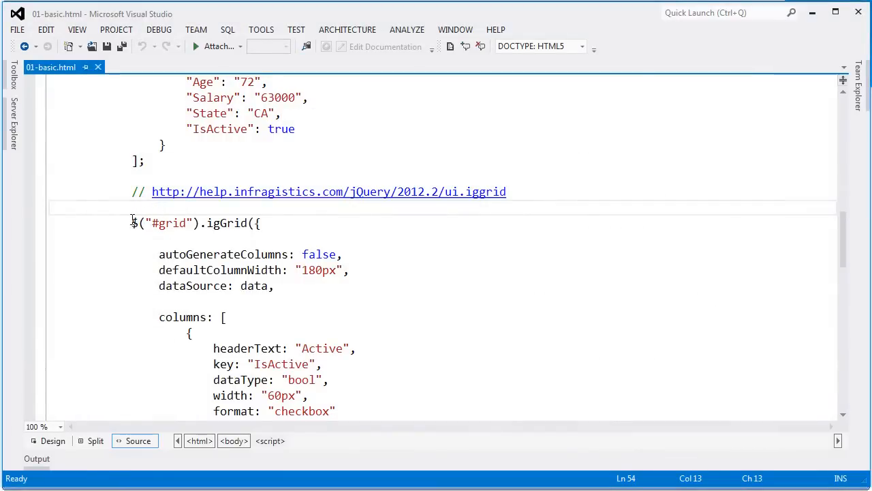
- Highlight the $("#grid") selector and igGrid method name, then scroll through the initialization code
{"action": "double_click", "coordinate": [169, 223]}
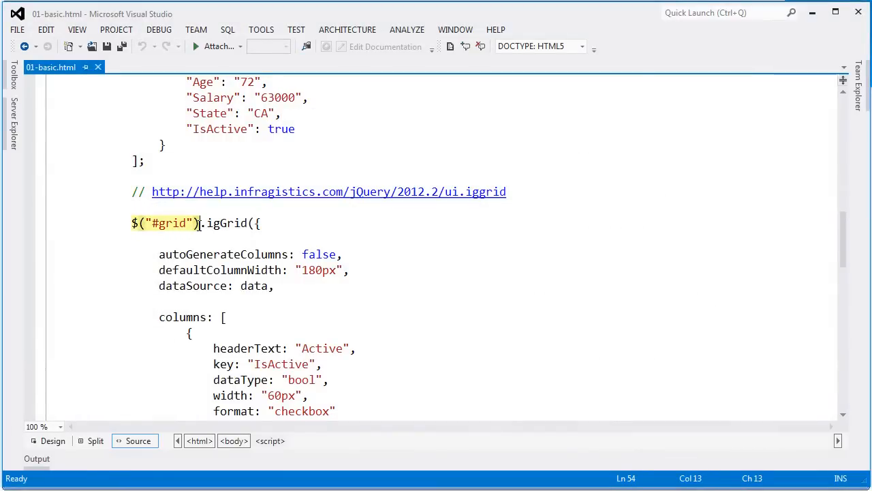
{"action": "mouse_move", "coordinate": [180, 225]}
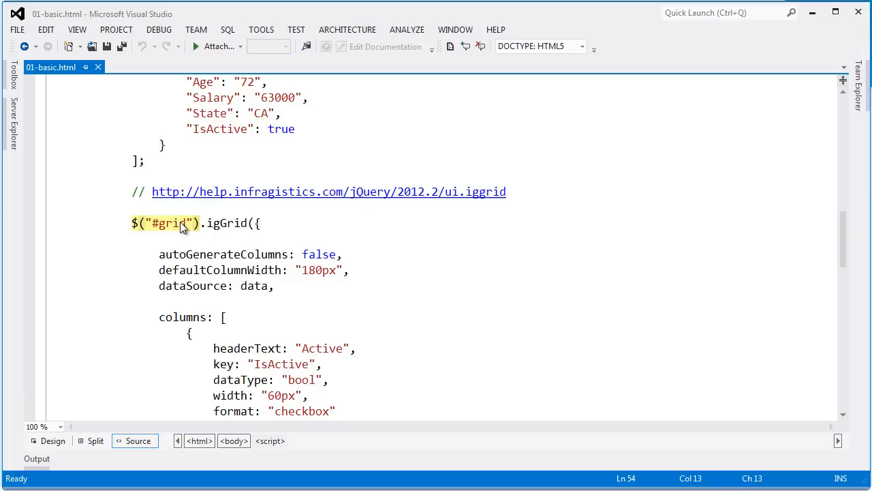
{"action": "left_click", "coordinate": [184, 223]}
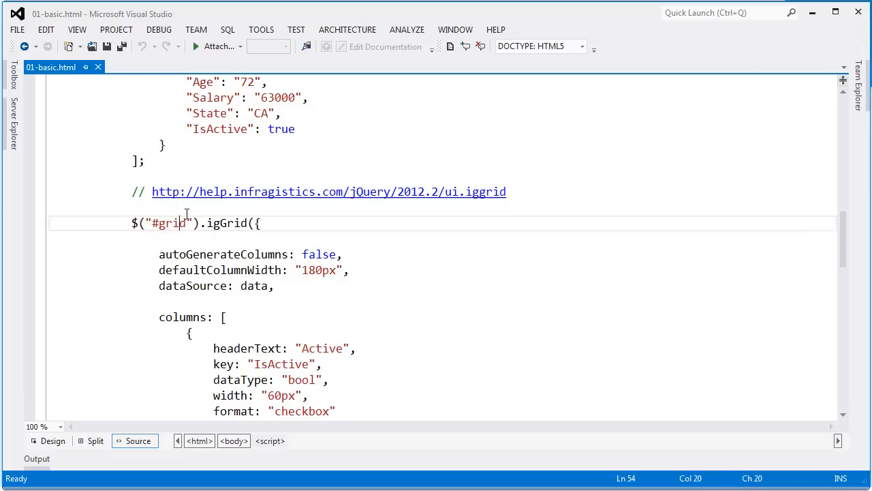
{"action": "left_click", "coordinate": [237, 223]}
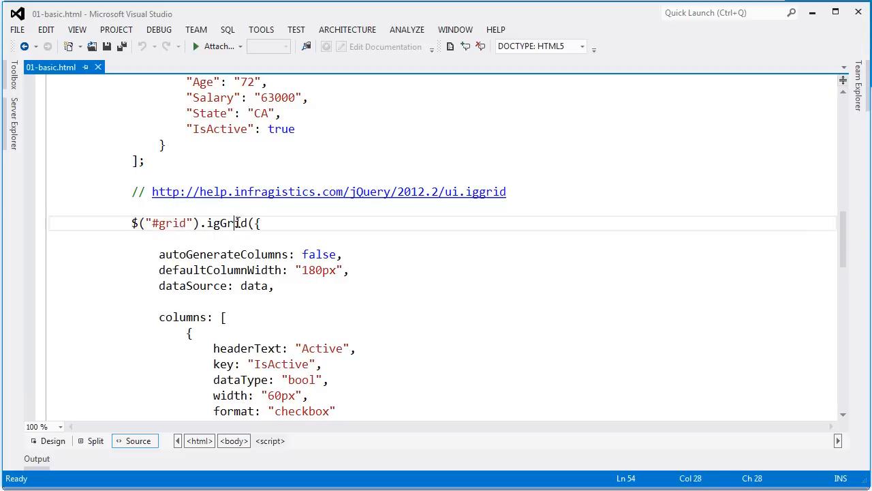
{"action": "double_click", "coordinate": [227, 223]}
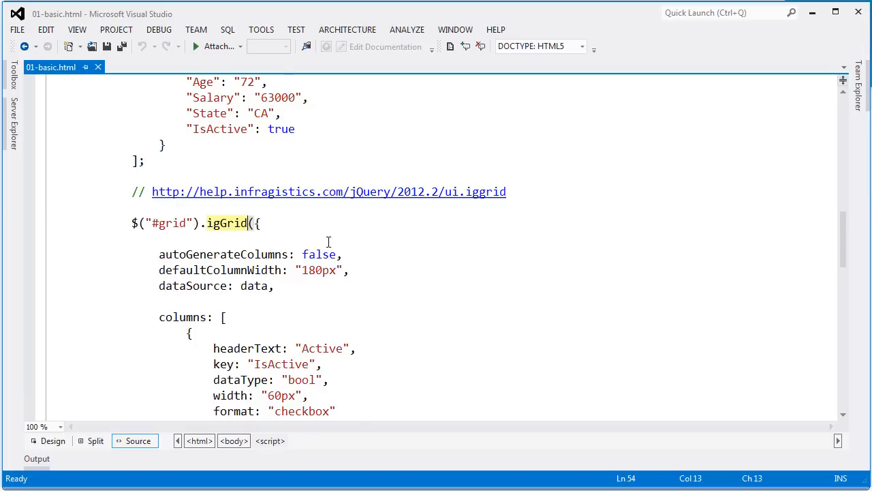
{"action": "scroll", "scroll_direction": "down", "scroll_amount": 3}
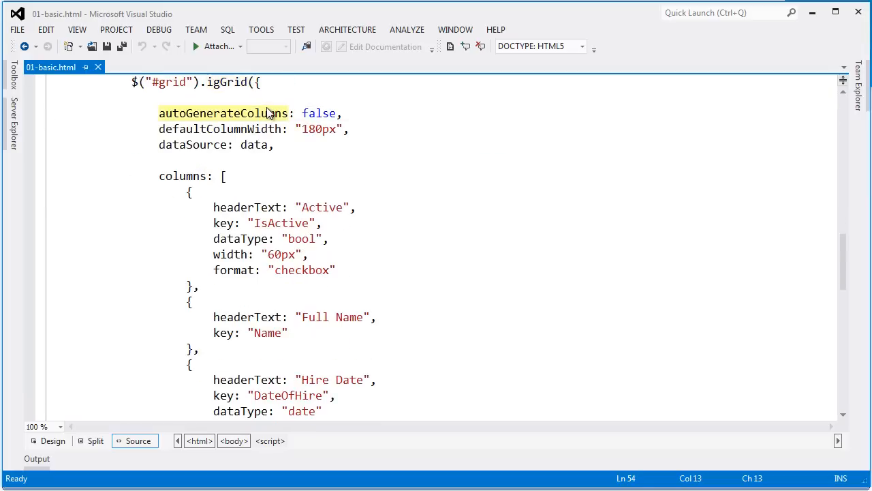
{"action": "mouse_move", "coordinate": [363, 117]}
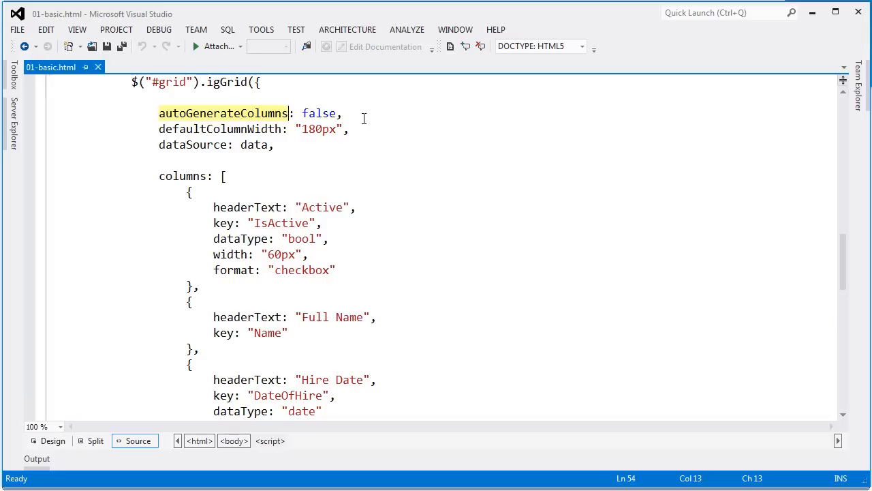
{"action": "mouse_move", "coordinate": [186, 135]}
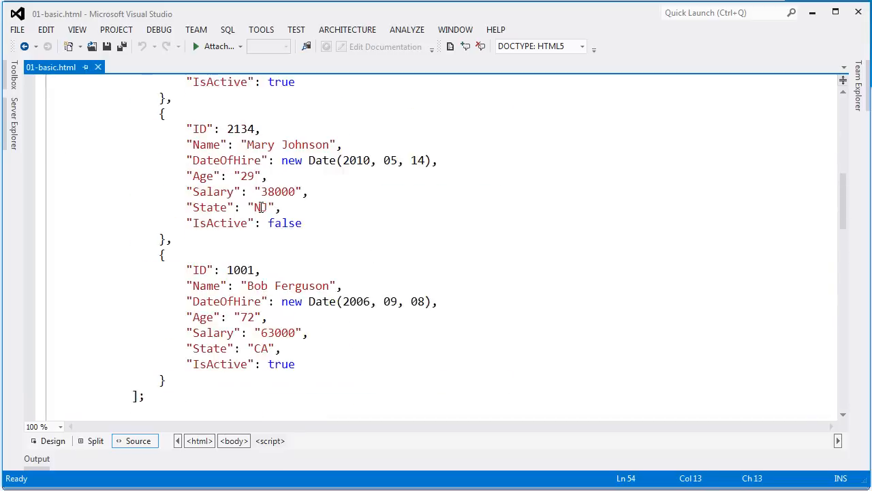
{"action": "scroll", "scroll_direction": "up", "scroll_amount": 3}
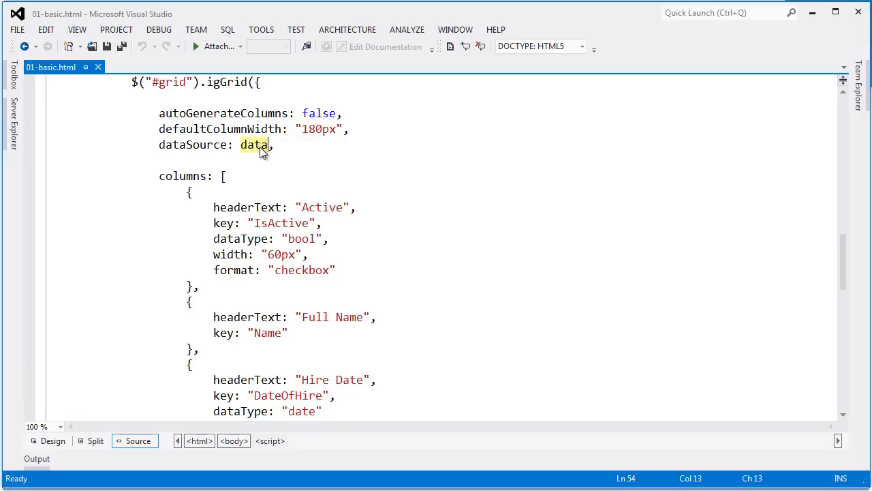
{"action": "scroll", "scroll_direction": "down", "scroll_amount": 3}
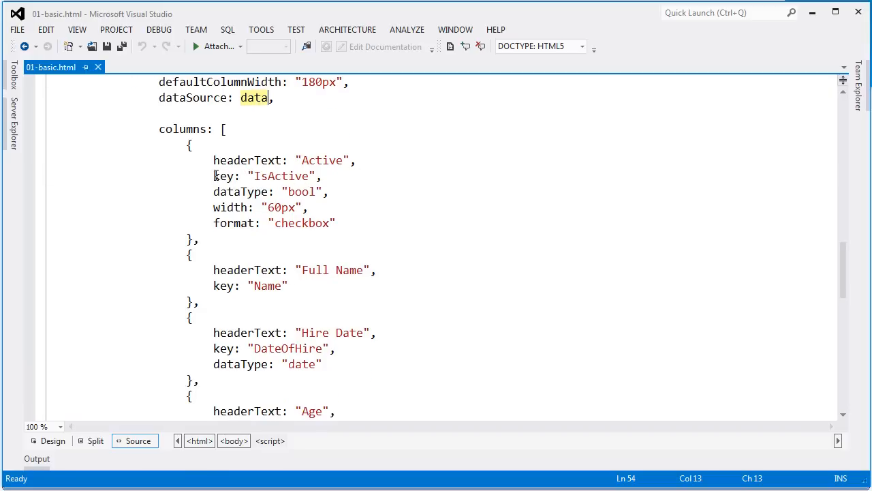
{"action": "double_click", "coordinate": [225, 176]}
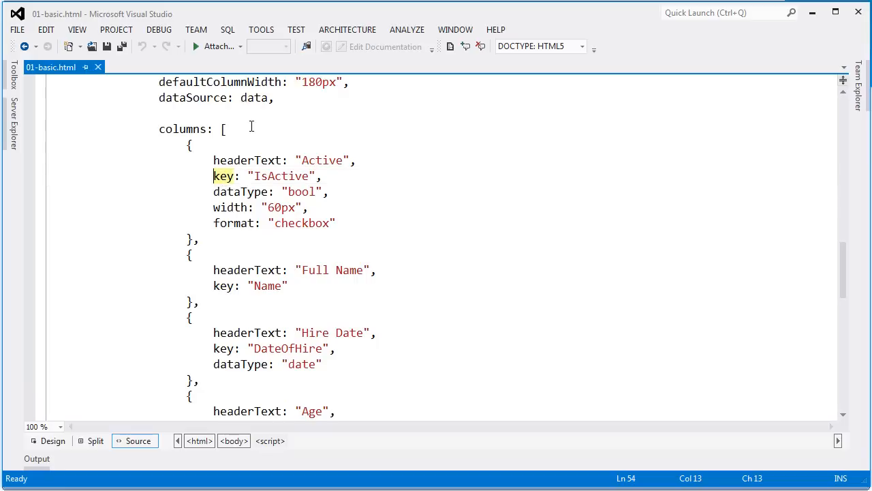
{"action": "mouse_move", "coordinate": [297, 197]}
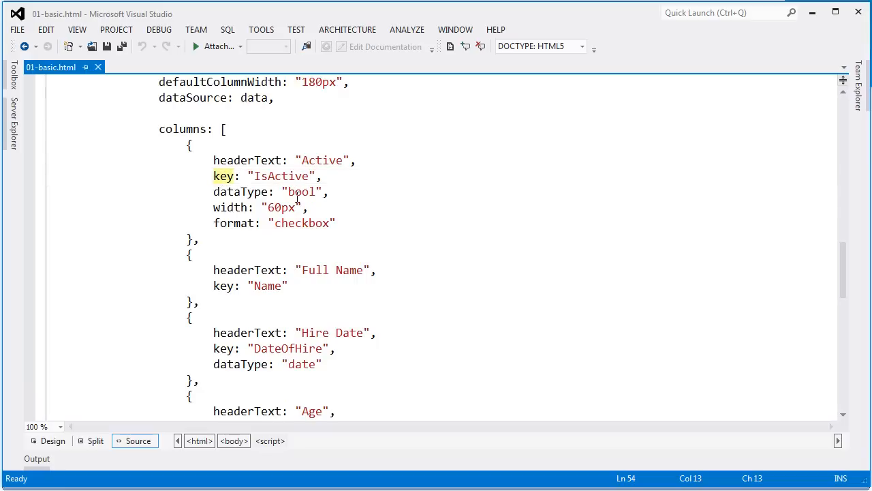
{"action": "mouse_move", "coordinate": [307, 223]}
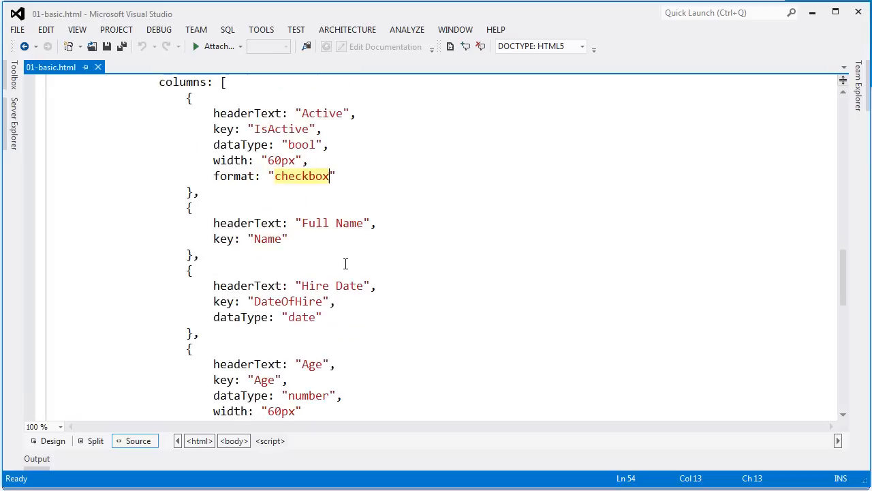
{"action": "scroll", "scroll_direction": "down", "scroll_amount": 3}
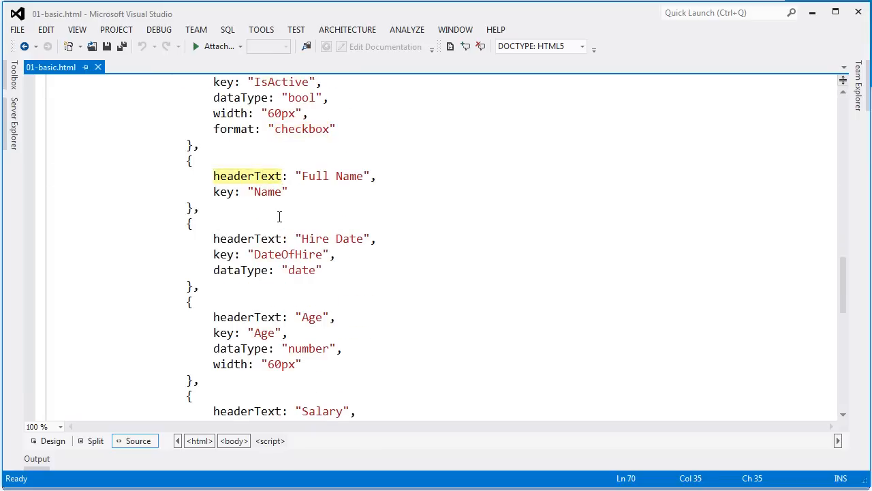
{"action": "left_click", "coordinate": [225, 192]}
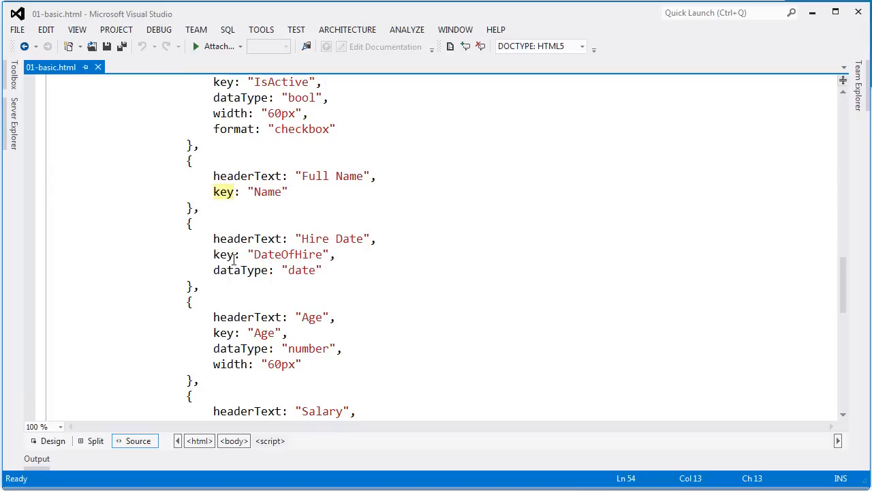
{"action": "scroll", "scroll_direction": "down", "scroll_amount": 3}
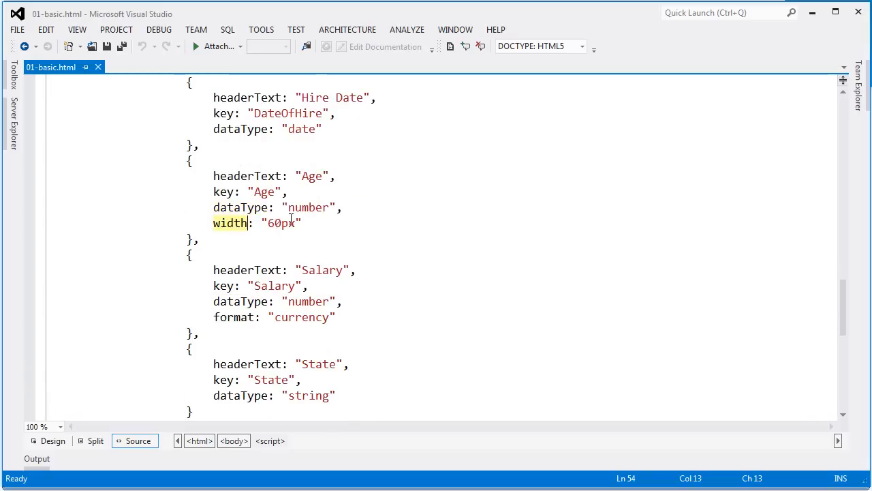
{"action": "scroll", "scroll_direction": "down", "scroll_amount": 3}
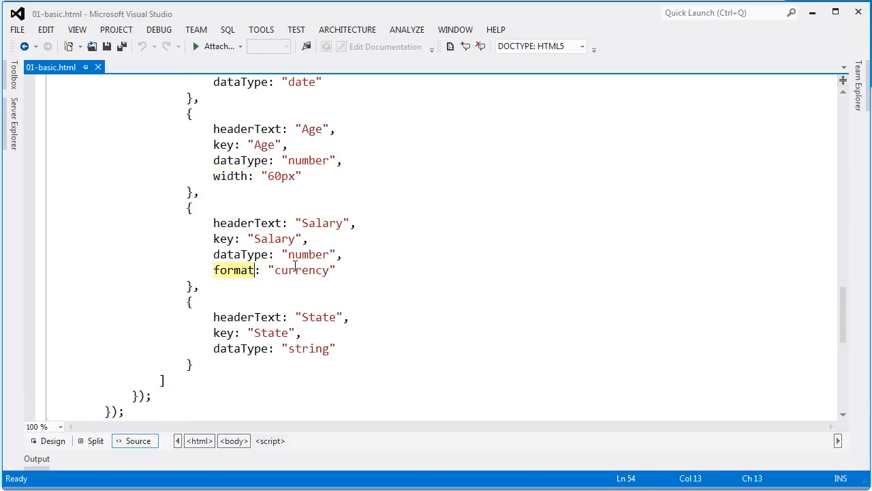
{"action": "scroll", "scroll_direction": "down", "scroll_amount": 3}
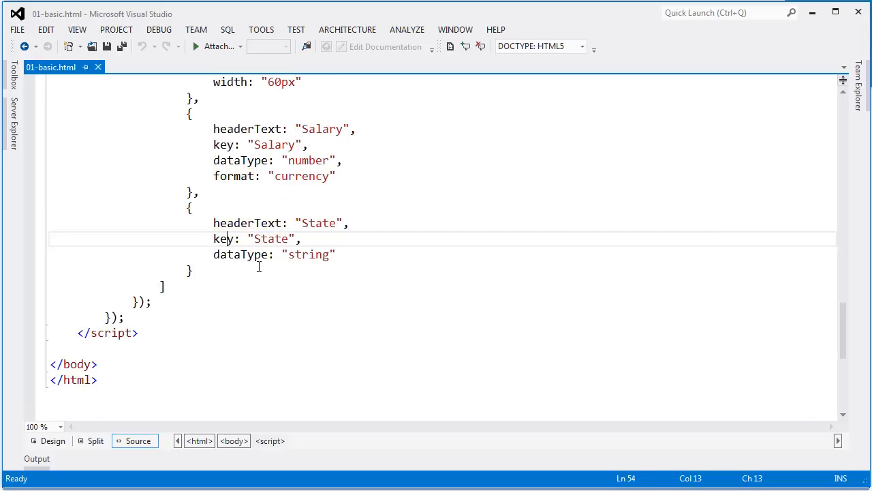
{"action": "double_click", "coordinate": [240, 254]}
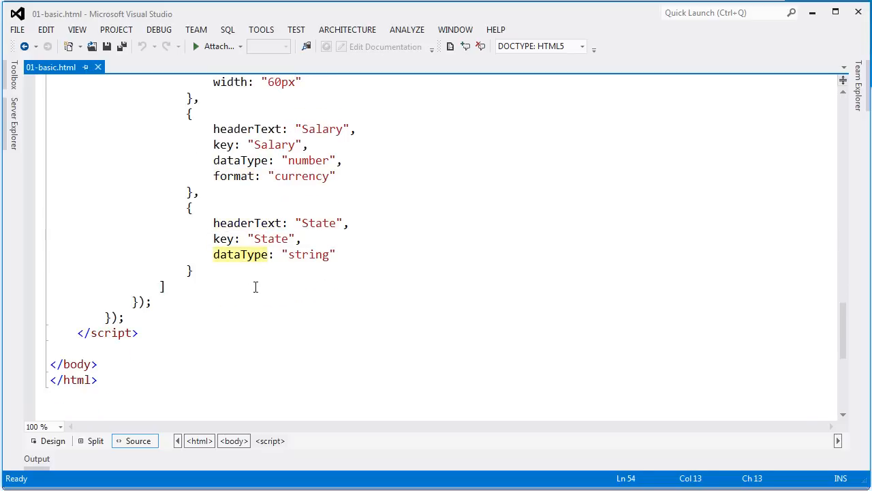
{"action": "scroll", "scroll_direction": "down", "scroll_amount": 3}
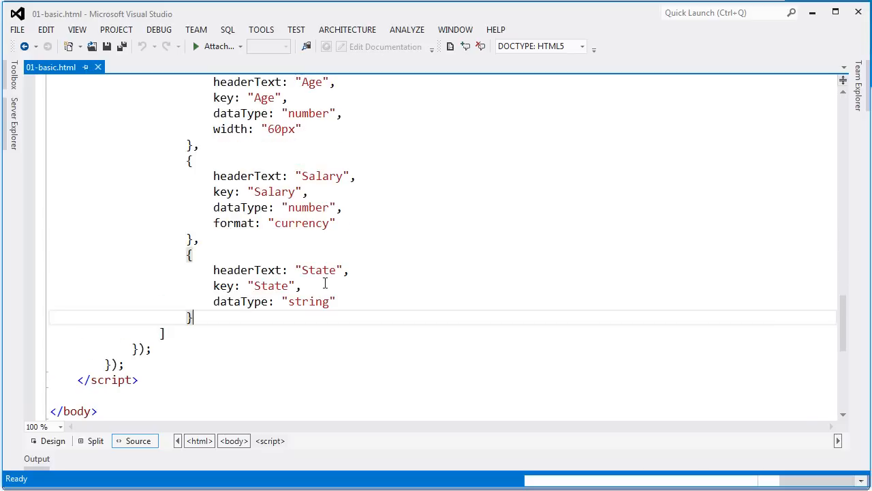
{"action": "scroll", "scroll_direction": "up", "scroll_amount": 3}
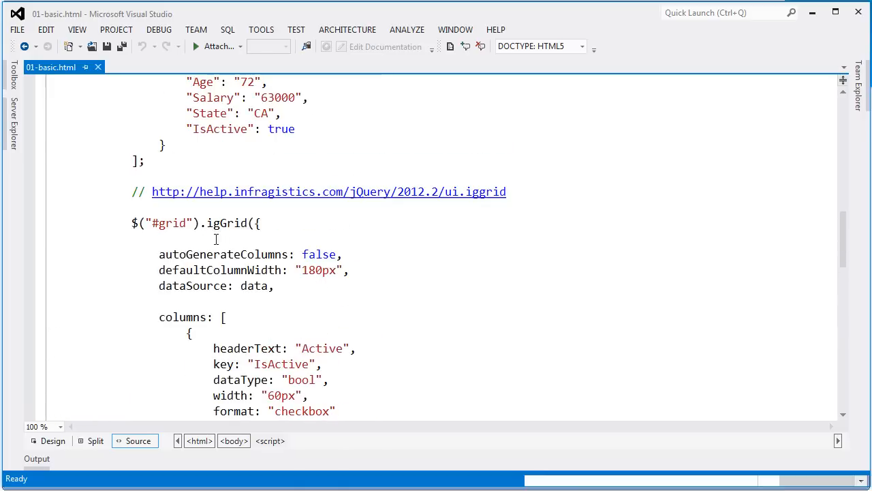
{"action": "double_click", "coordinate": [168, 223]}
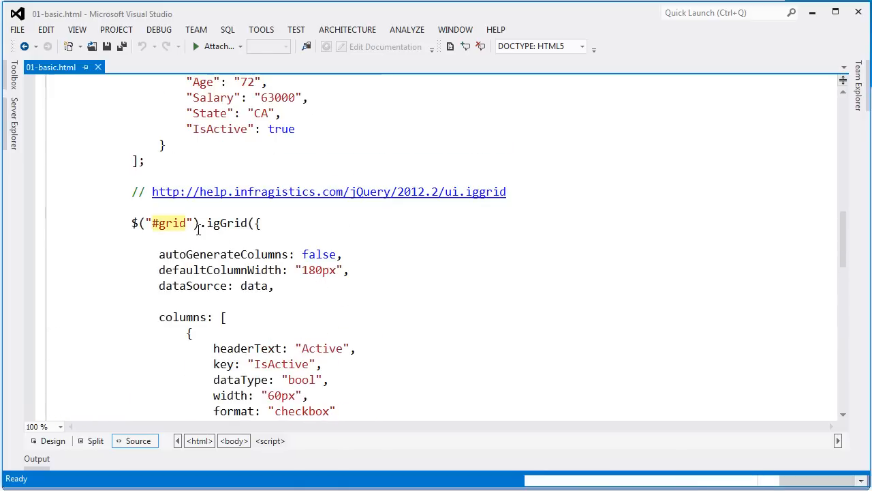